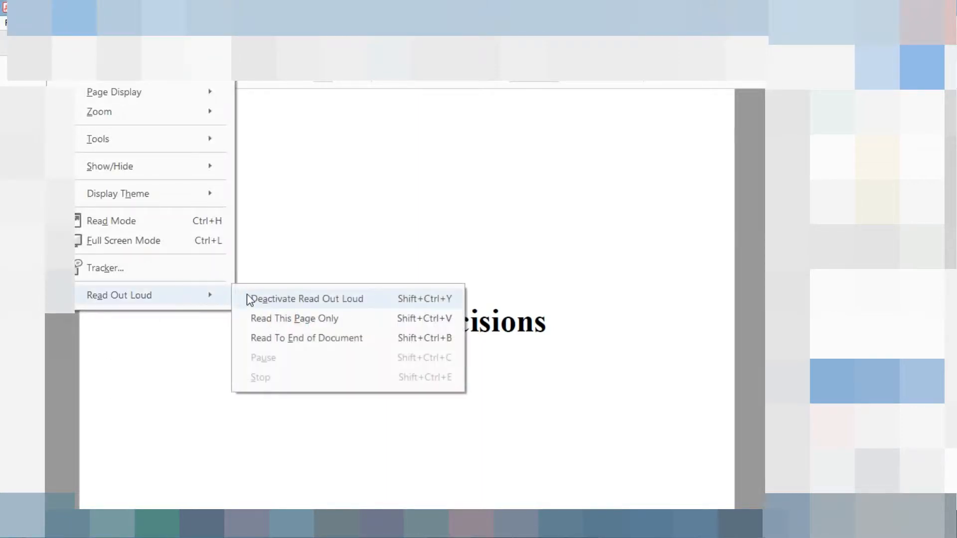
- Start Read Out Loud on the essay and continue to the page about leaders defending the silent
click(307, 299)
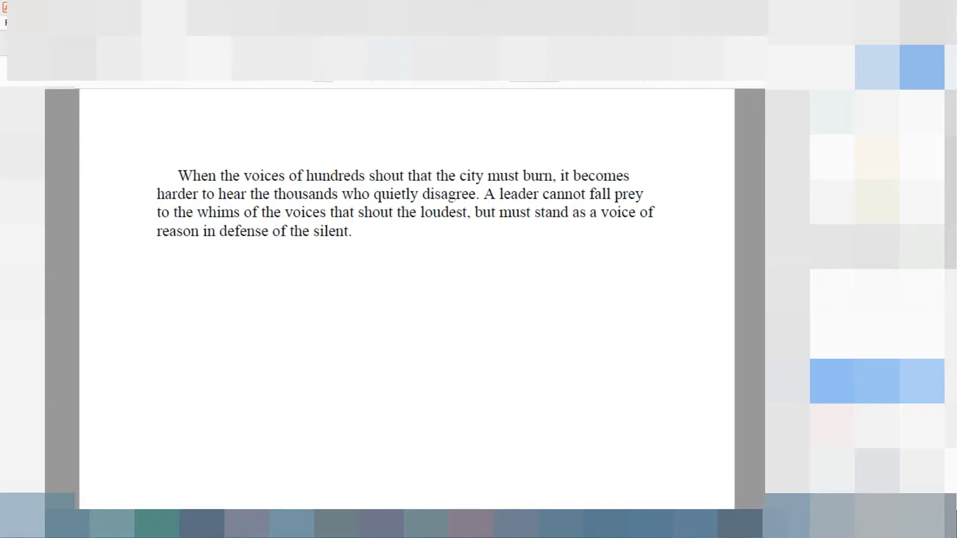